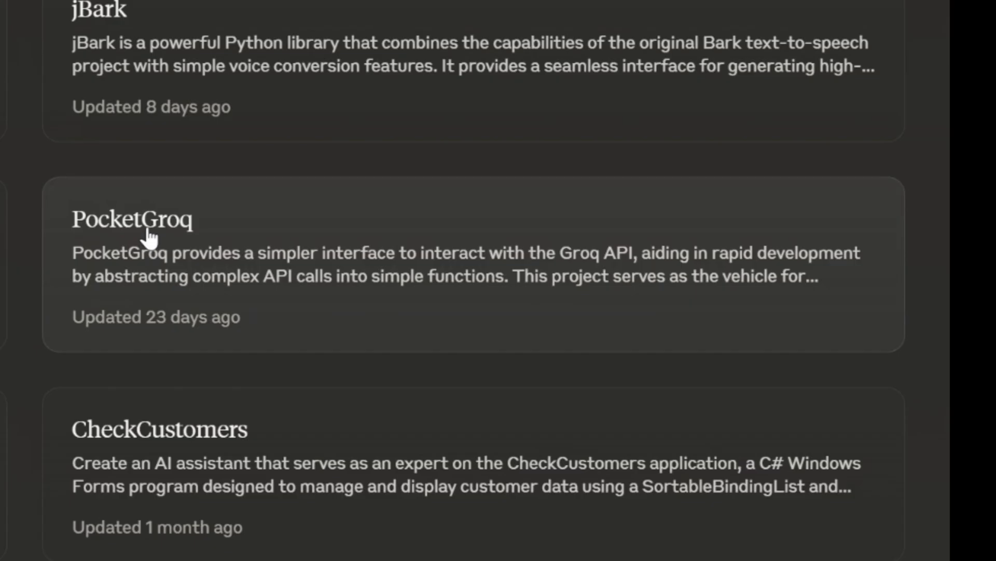
Open the PocketGroq project and start a prompt beginning 'Some of PocketGroq's'.
{"action": "left_click", "coordinate": [133, 219]}
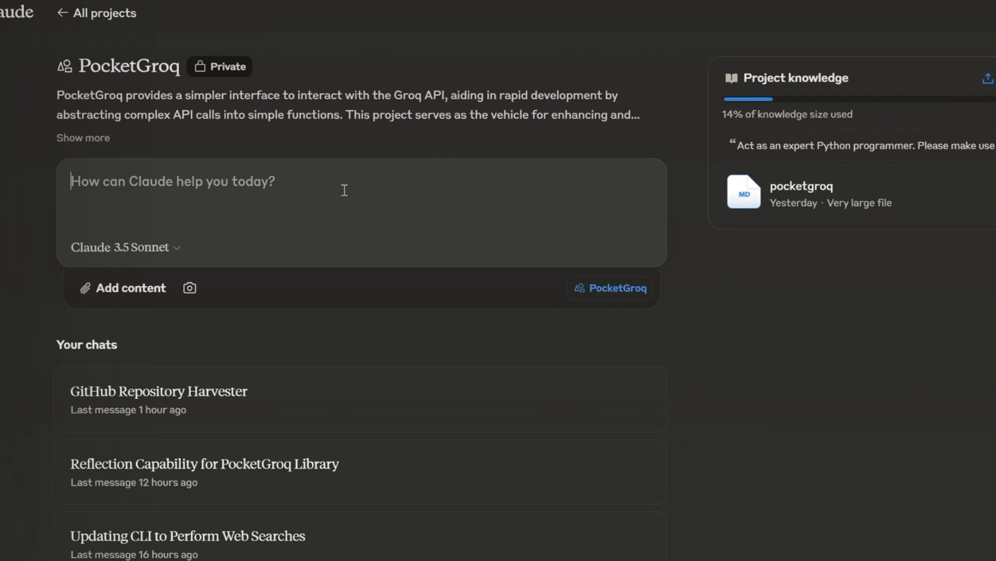
{"action": "type", "text": "Some of P"}
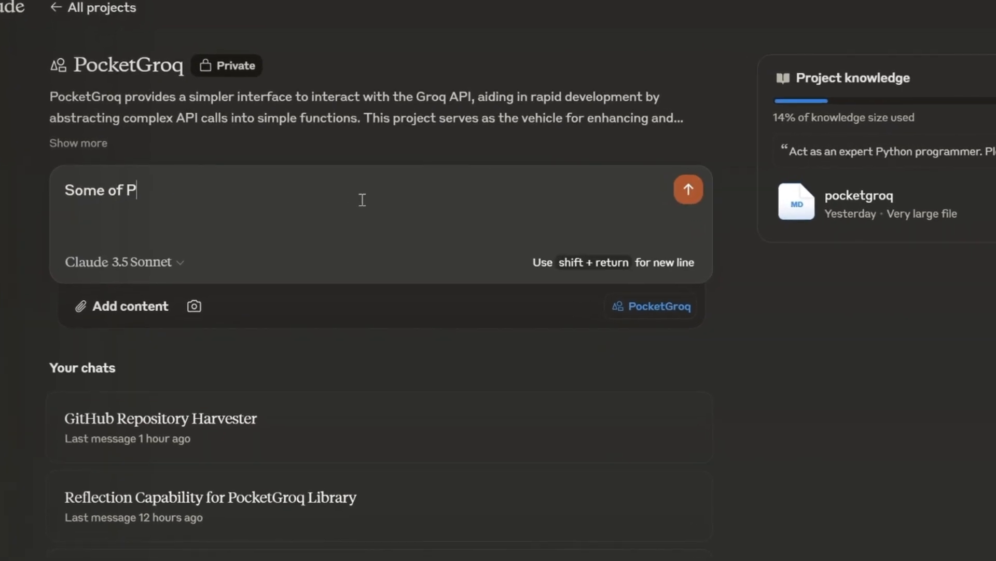
{"action": "type", "text": "ocketG"}
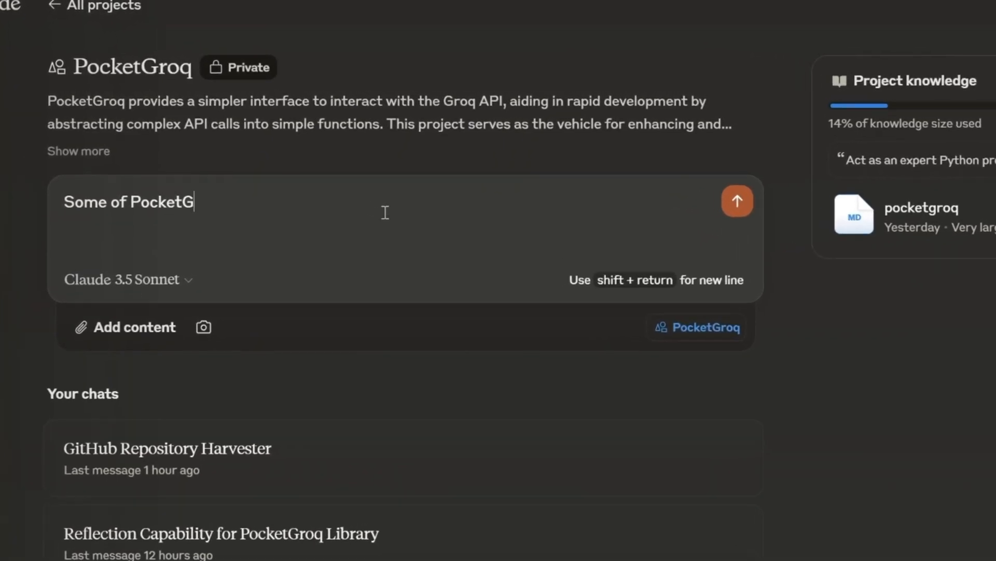
{"action": "type", "text": "roq's"}
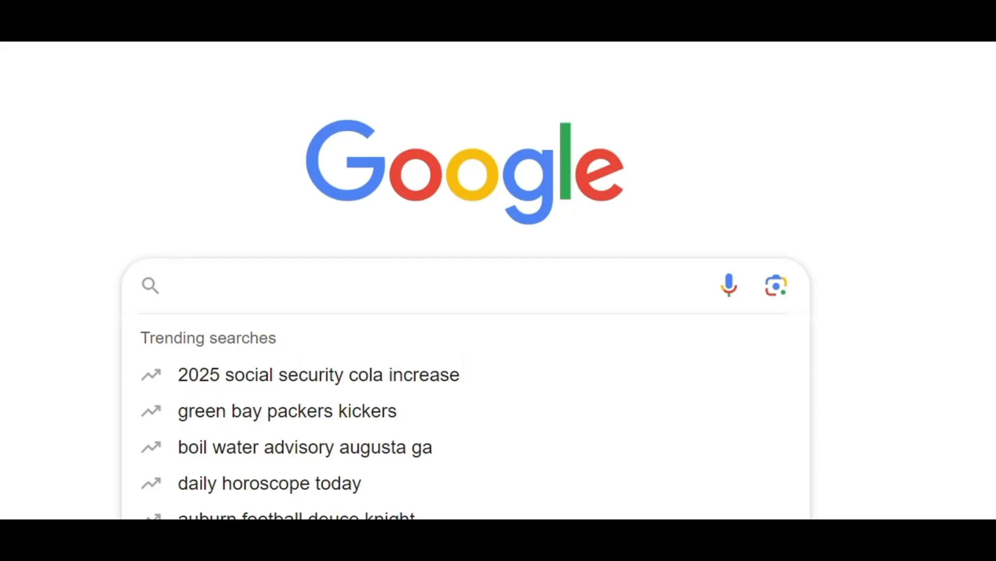
Start a Google search query beginning 'Where to get hea'.
{"action": "type", "text": "Where"}
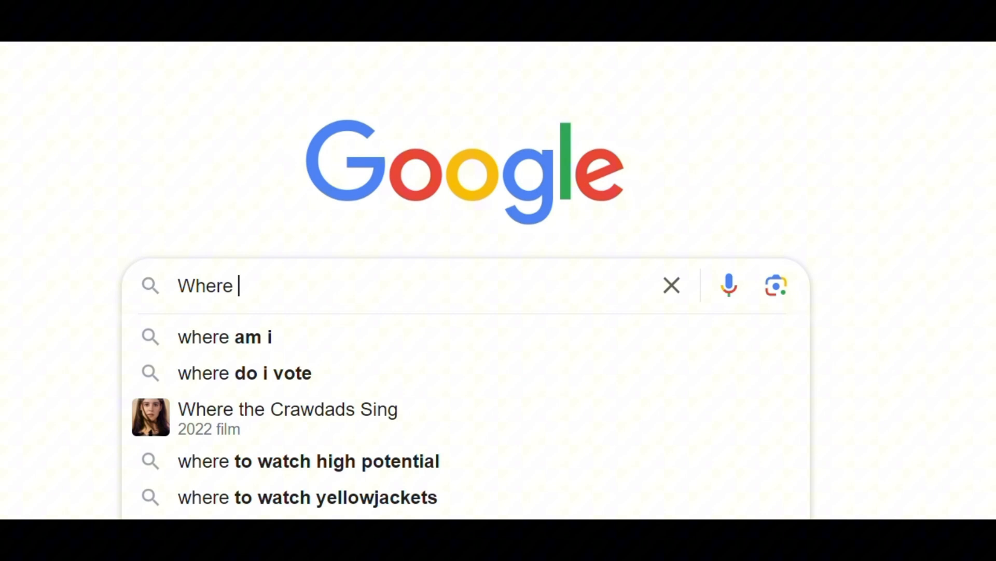
{"action": "type", "text": "to ge"}
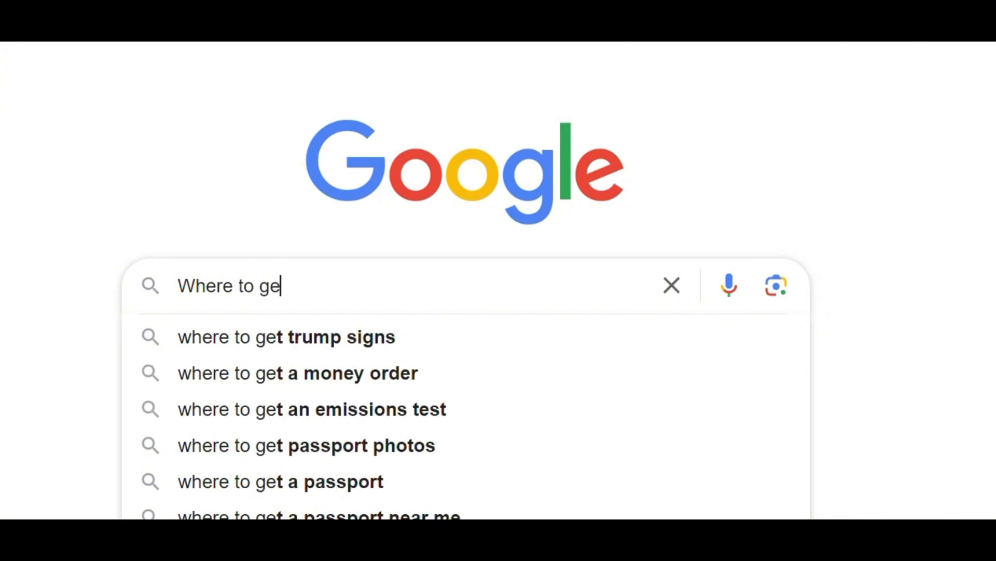
{"action": "type", "text": "t hea"}
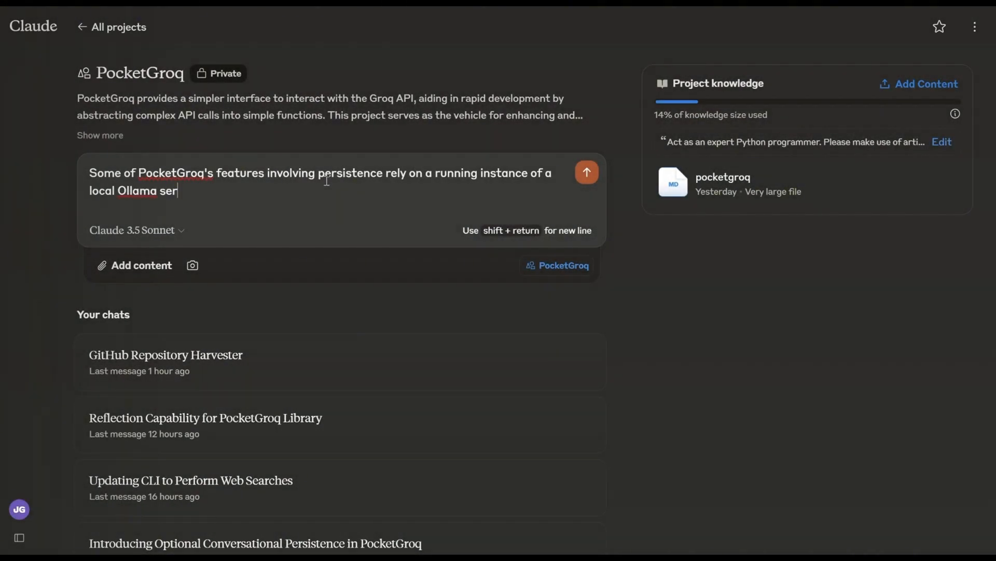
Finish the numbered requirements — check server, warn without erroring, allow retry — and send to Claude.
{"action": "type", "text": "ver.  If this server is not running, every call to PocketGroq errors out."}
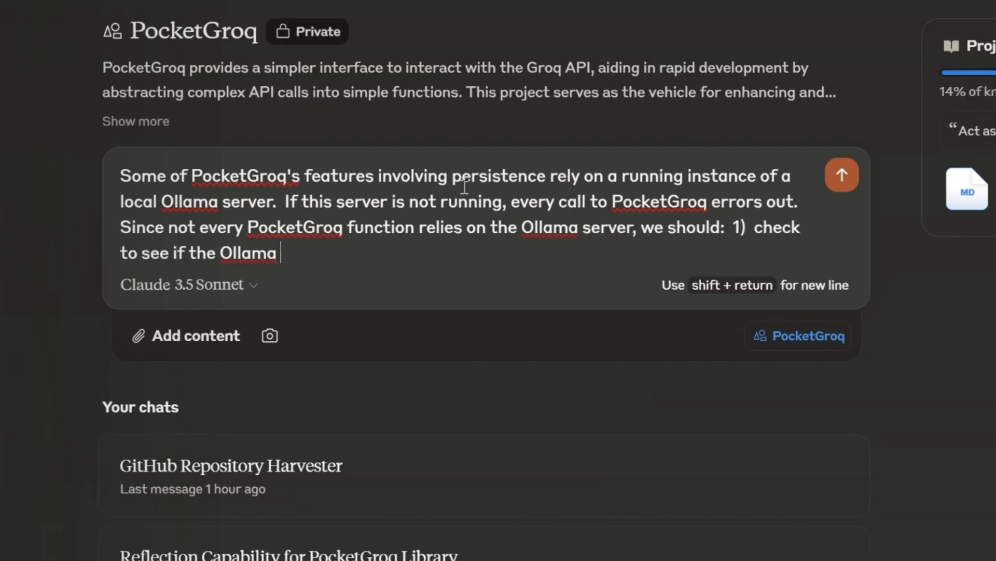
{"action": "type", "text": "server is running; 2) warn the user"}
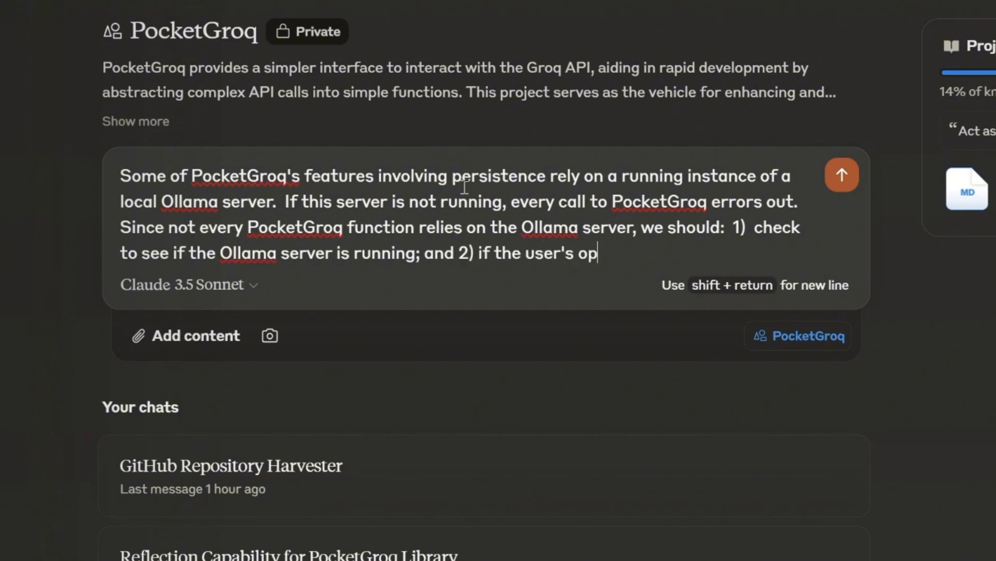
{"action": "type", "text": "eration requires the Ollama server, alert them as such without error"}
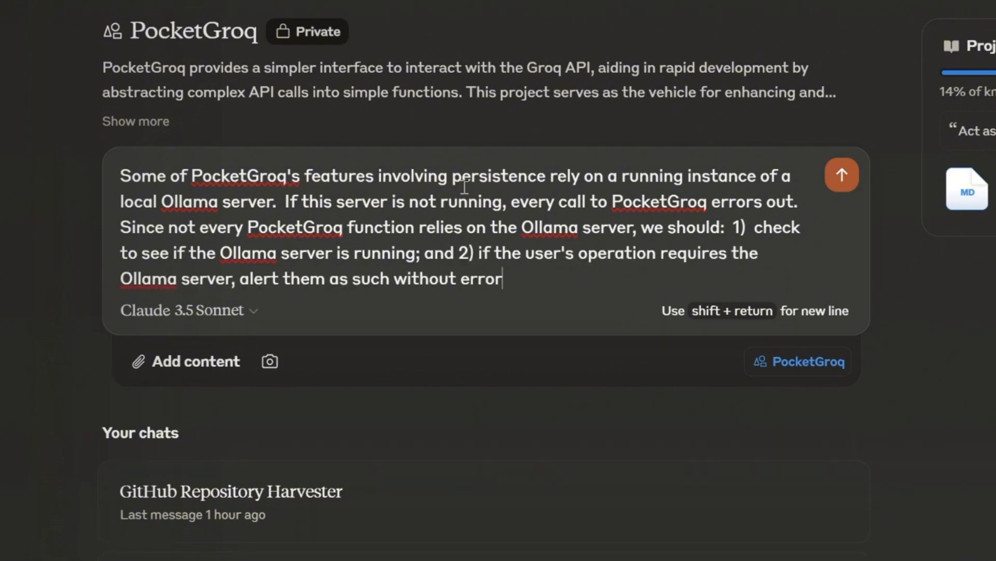
{"action": "type", "text": "ing out, allowing them the opportunity to start the server and retry their request.  Any operations that do not require the Ollama server should work regardless of its"}
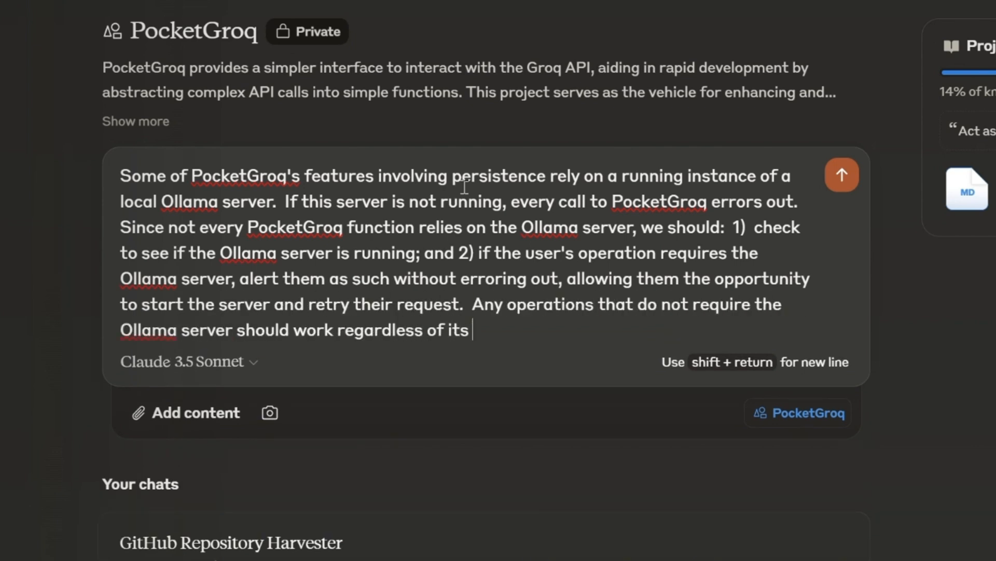
{"action": "type", "text": "availability."}
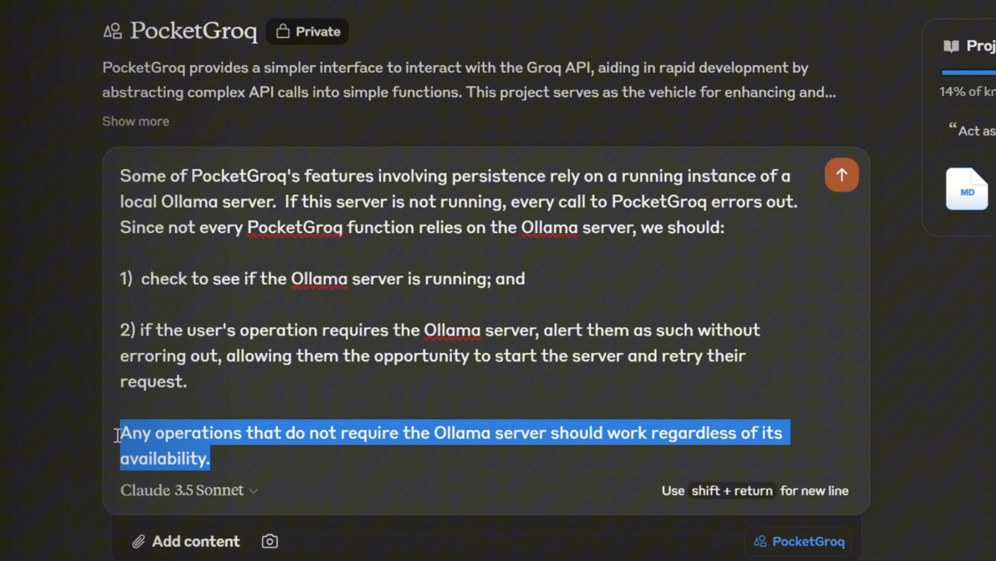
{"action": "left_click", "coordinate": [519, 433]}
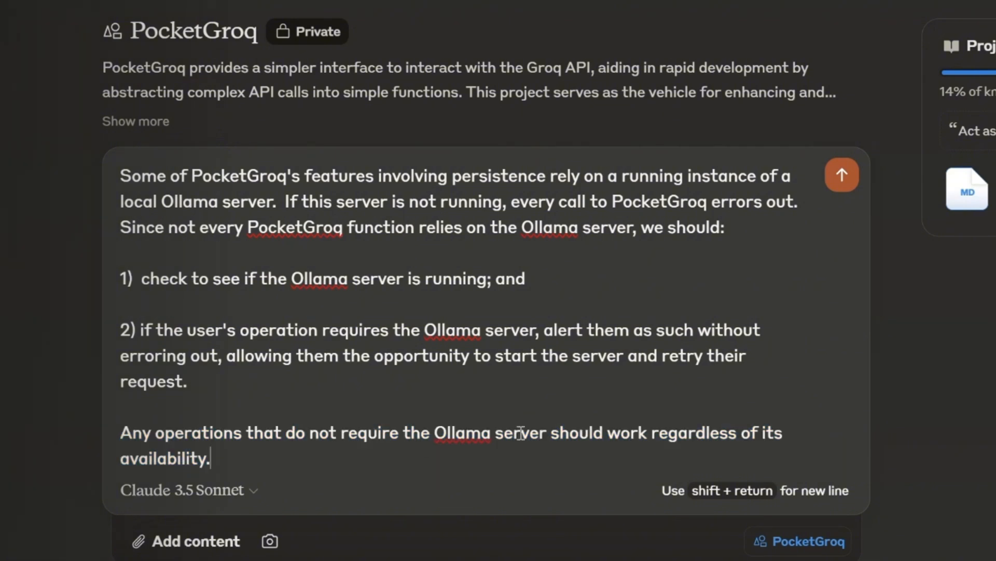
{"action": "left_click", "coordinate": [842, 175]}
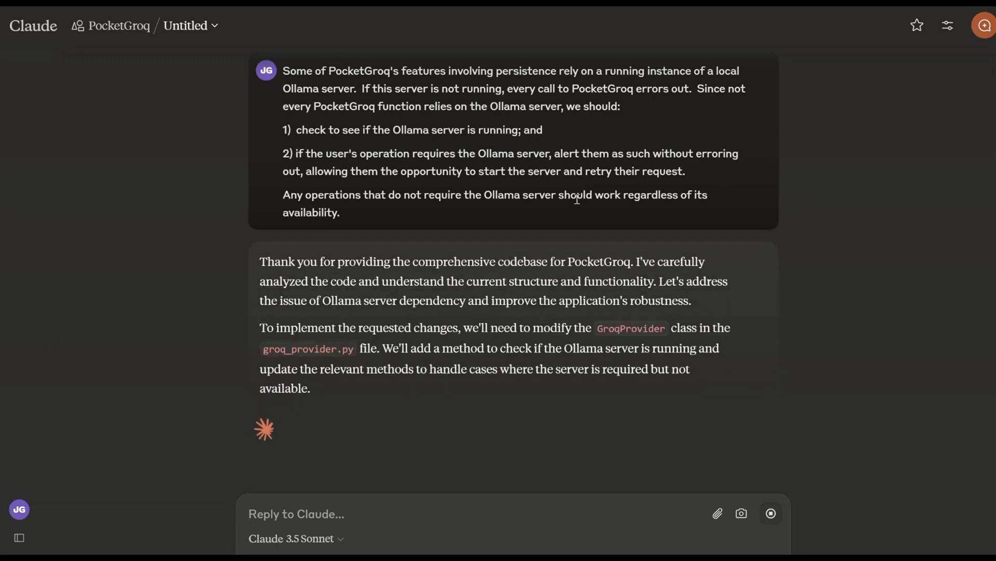
Review Claude's updated exceptions.py and GroqProvider class artifacts alongside groq_provider.py in VS Code.
{"action": "left_click", "coordinate": [186, 396]}
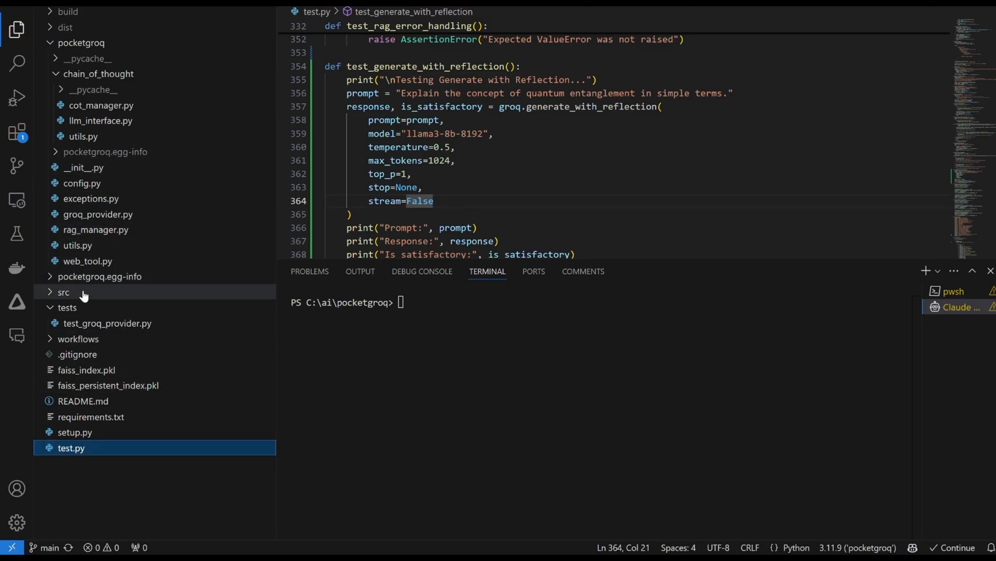
{"action": "left_click", "coordinate": [98, 214]}
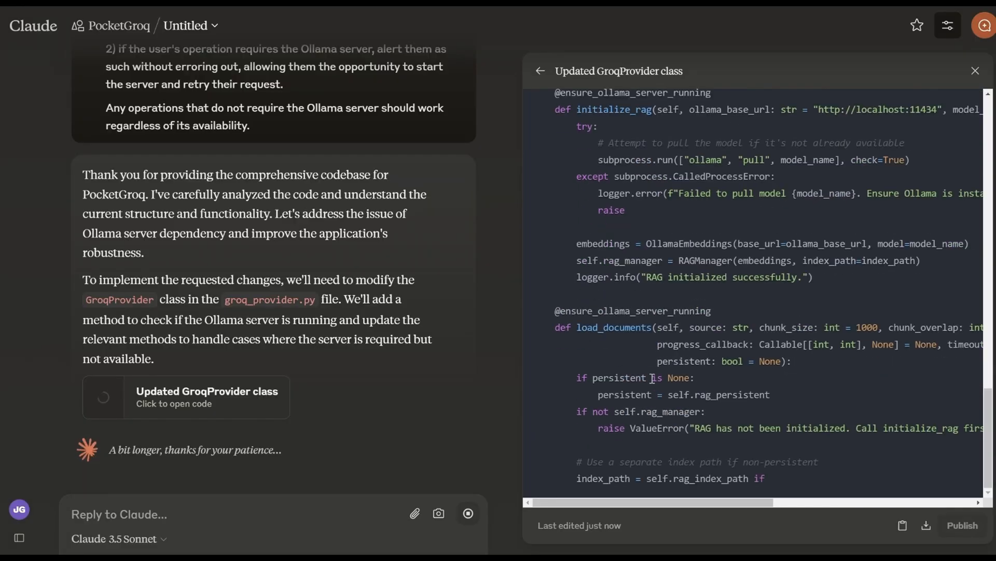
{"action": "scroll", "scroll_direction": "down", "scroll_amount": 3}
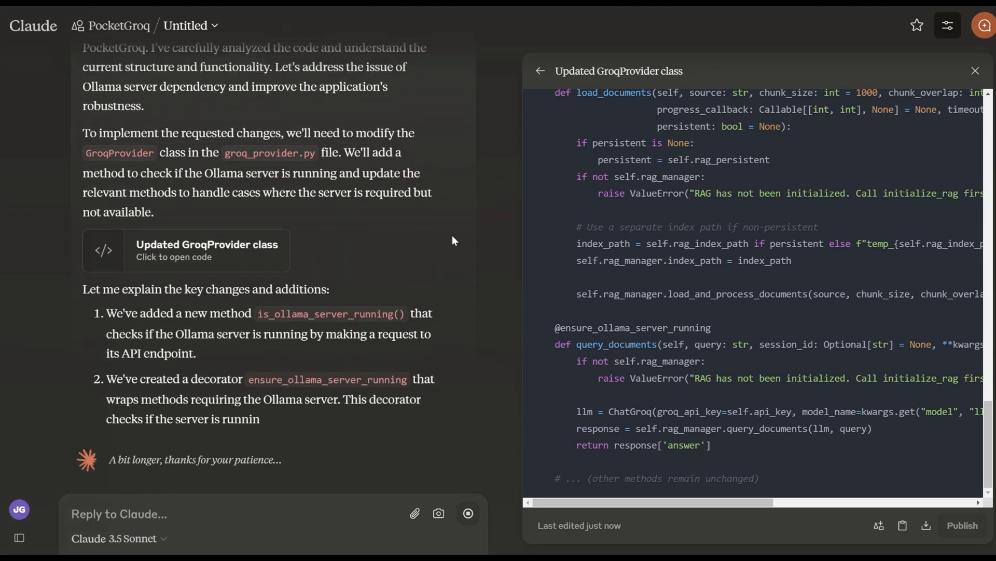
{"action": "key", "text": "alt+tab"}
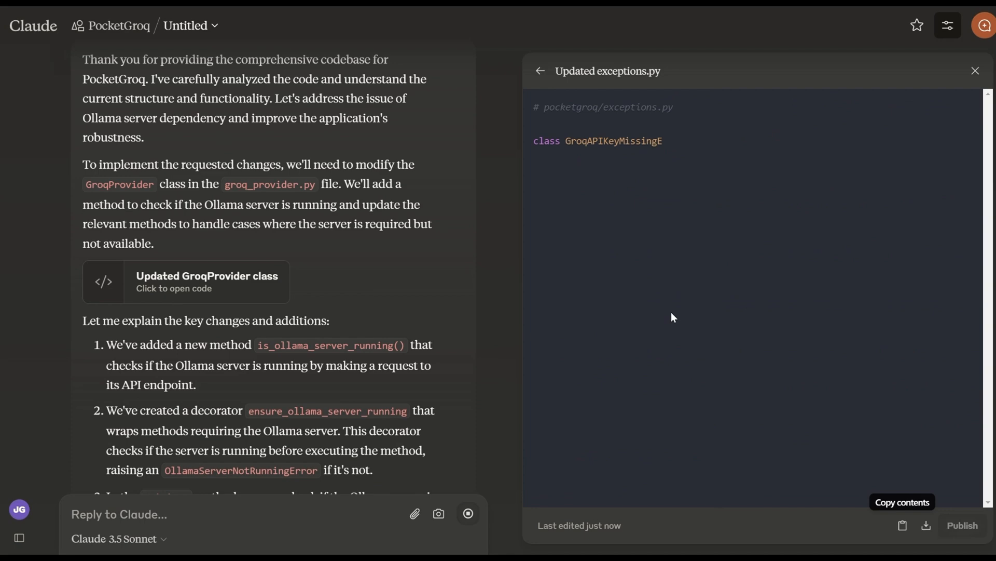
{"action": "left_click", "coordinate": [186, 281]}
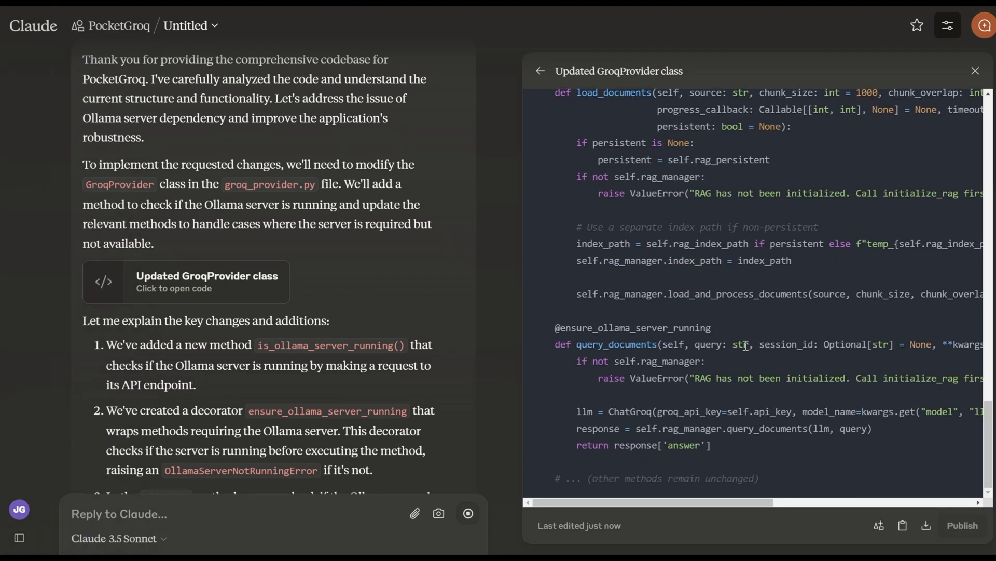
{"action": "scroll", "scroll_direction": "up", "scroll_amount": 3}
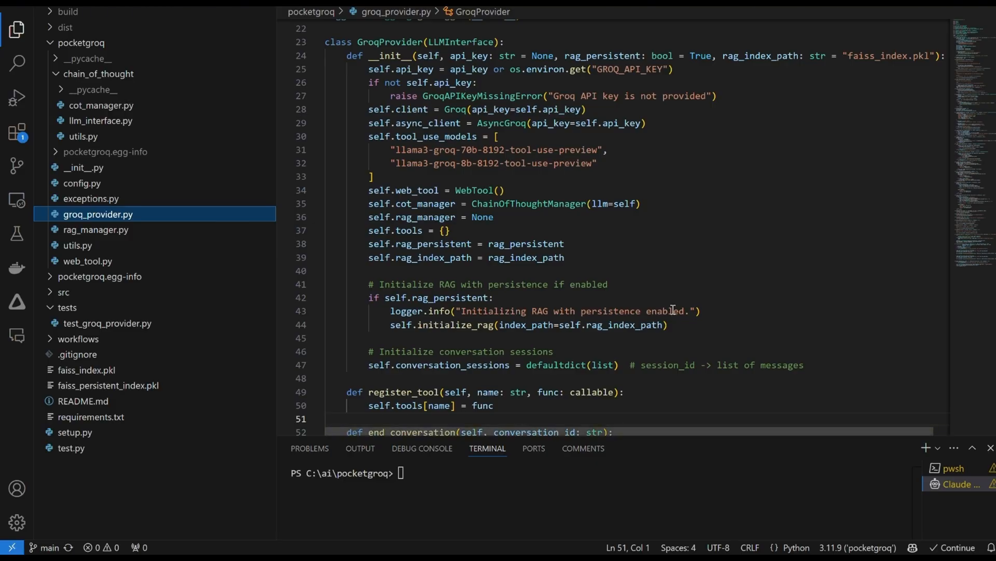
Bring the updated GroqProvider code into VS Code and run test.py to show the test menu.
{"action": "scroll", "scroll_direction": "down", "scroll_amount": 3}
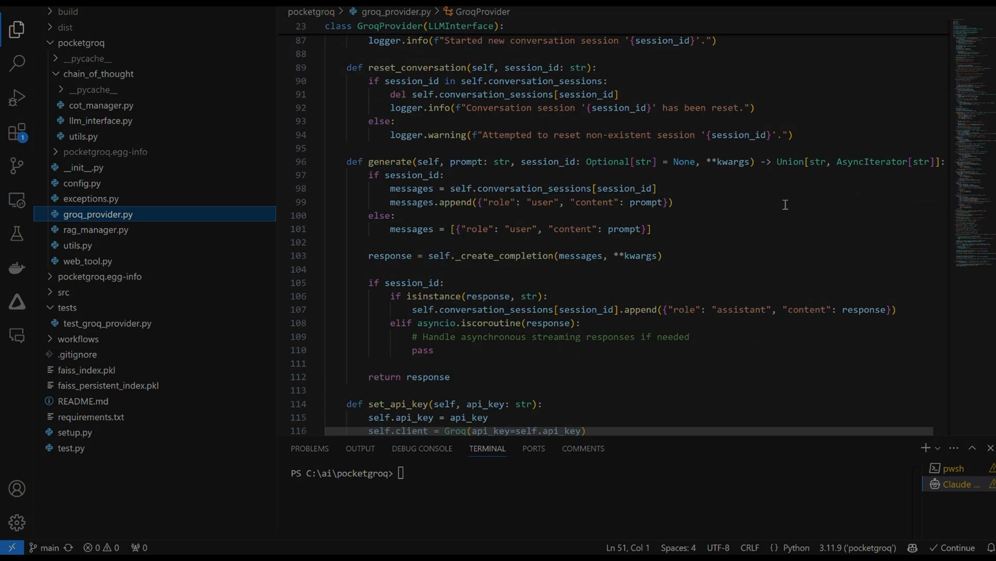
{"action": "left_click", "coordinate": [310, 448]}
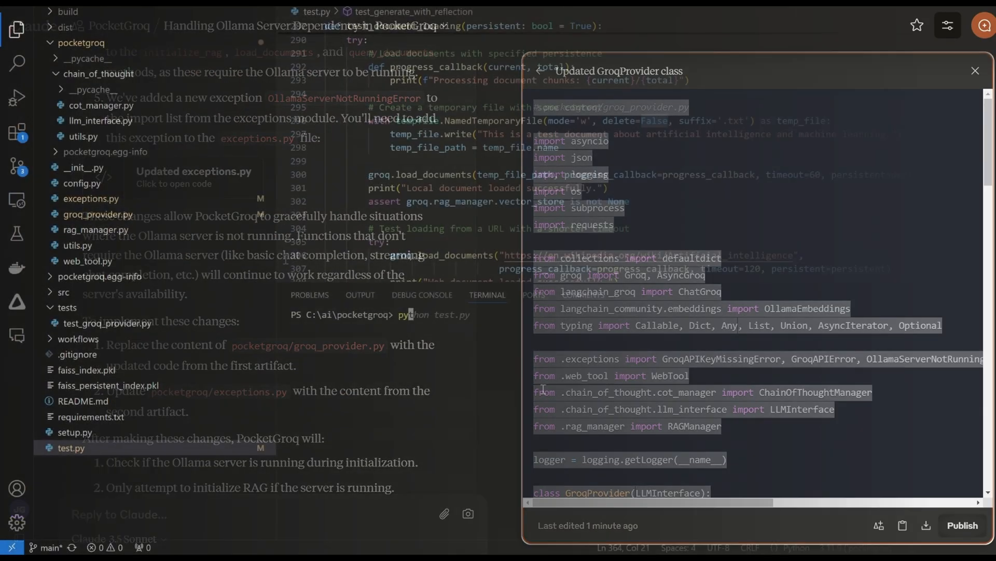
{"action": "left_click", "coordinate": [976, 71]}
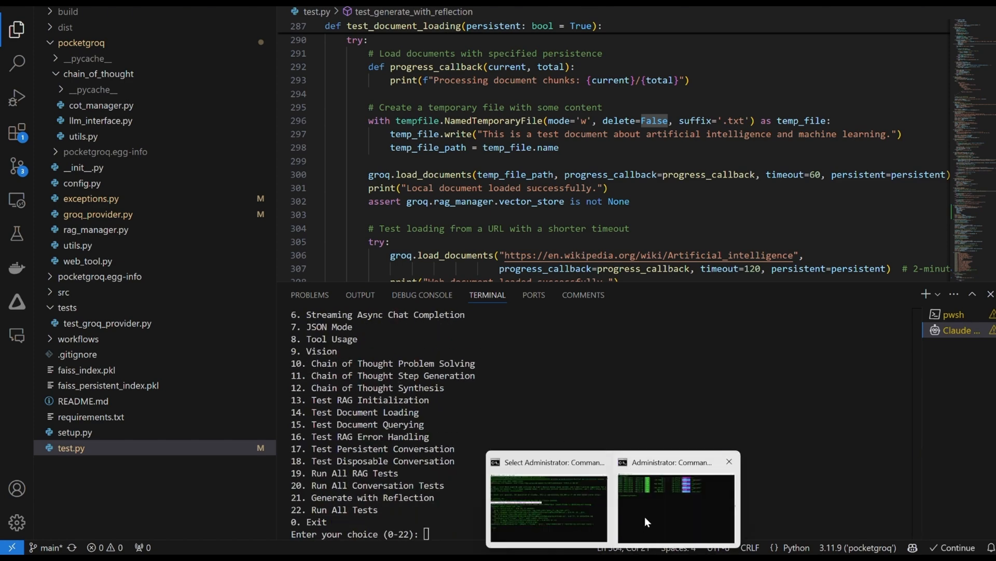
Run option 13, Test RAG Initialization, from the PocketGroq test menu.
{"action": "left_click", "coordinate": [675, 505]}
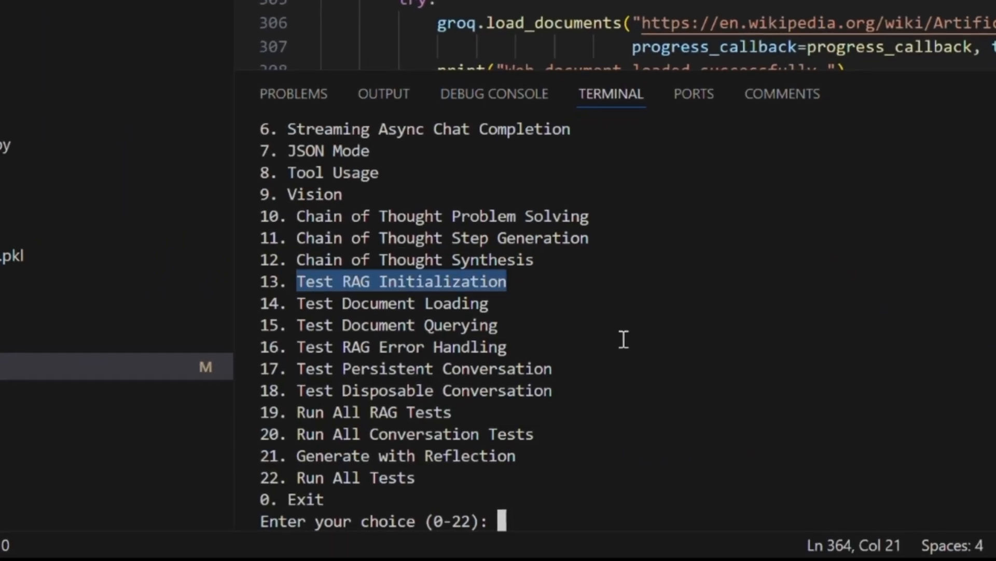
{"action": "type", "text": "13"}
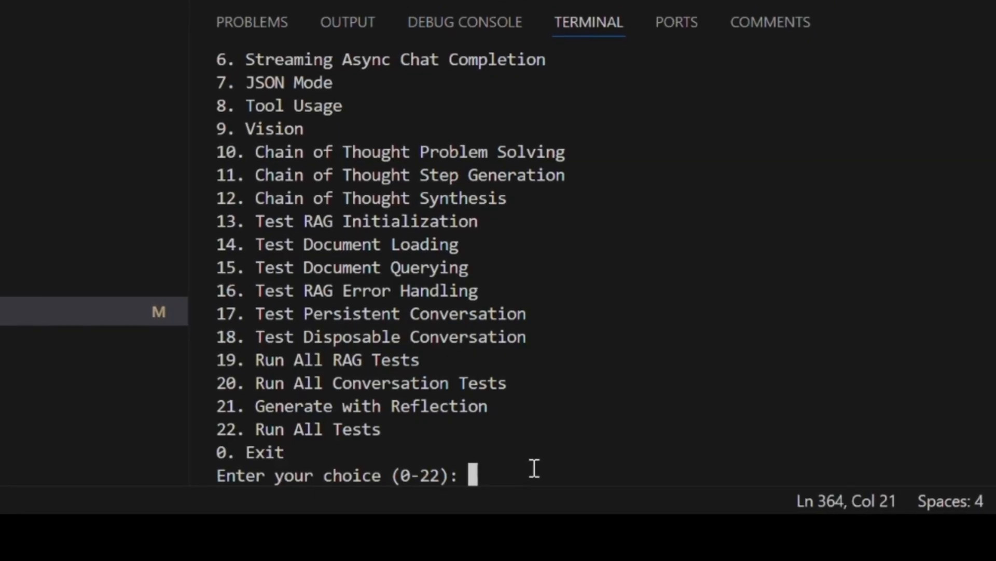
{"action": "type", "text": "13"}
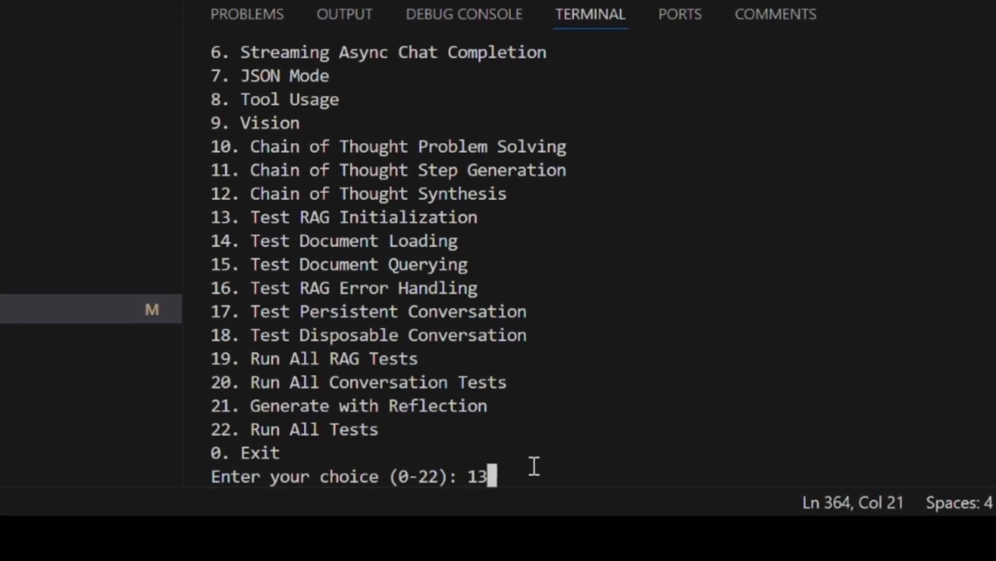
{"action": "key", "text": "Return"}
{"action": "type", "text": "0"}
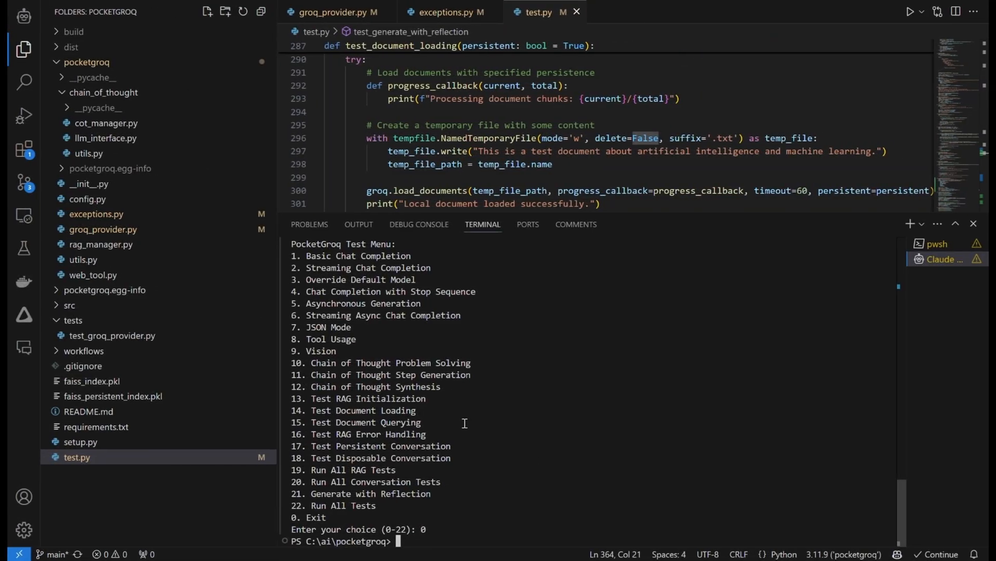
Change setup.py's version to 0.4.3, then move to README.md.
{"action": "left_click", "coordinate": [79, 442]}
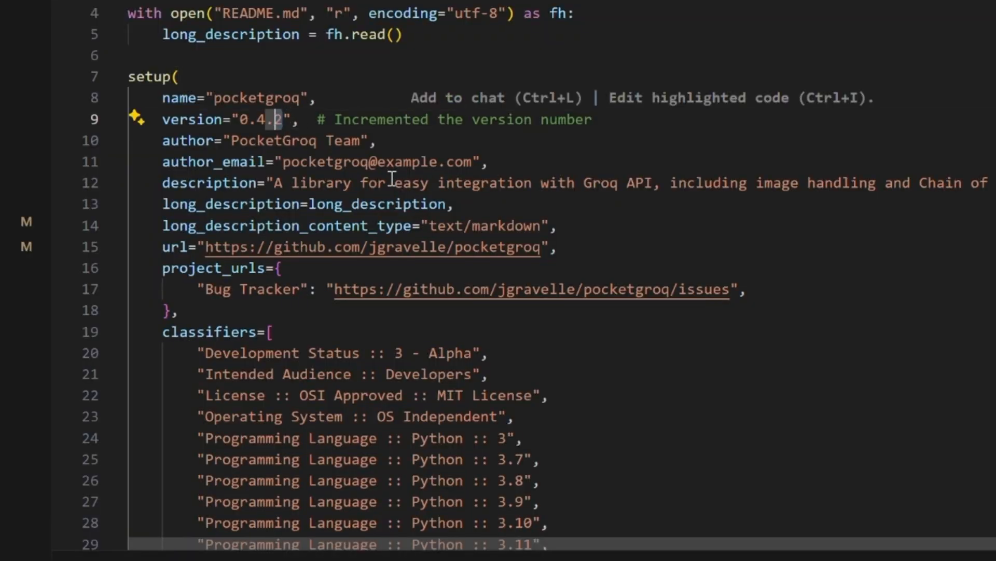
{"action": "type", "text": "3"}
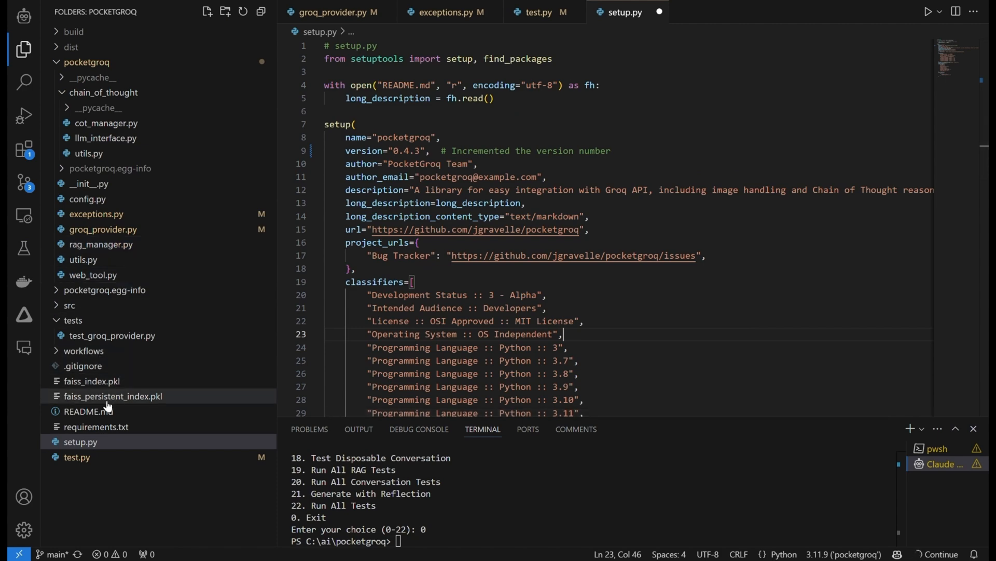
{"action": "left_click", "coordinate": [88, 411]}
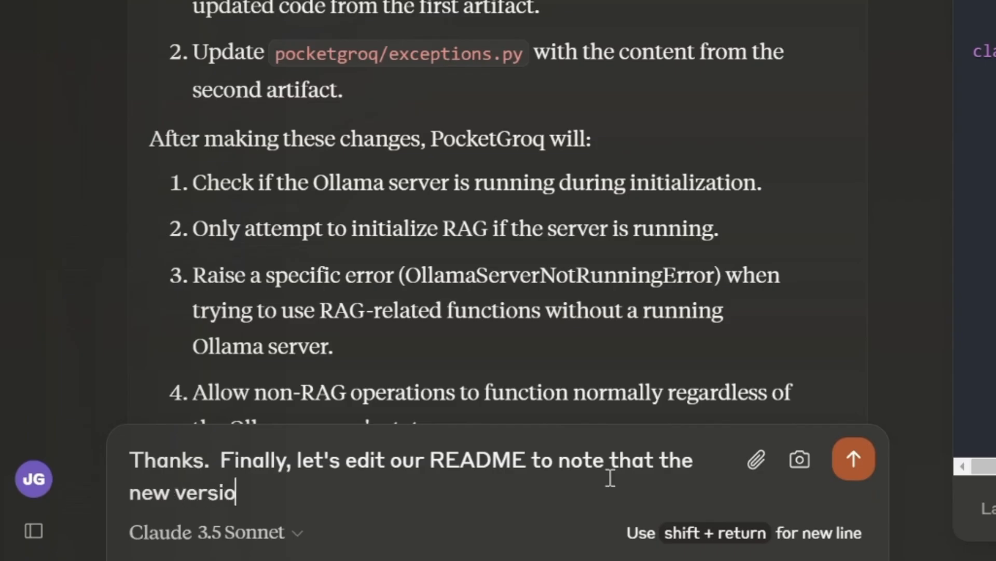
Ask Claude for a 0.4.3 README noting Ollama is only needed for persistence features.
{"action": "type", "text": "n:  0.4.3 ...no longer"}
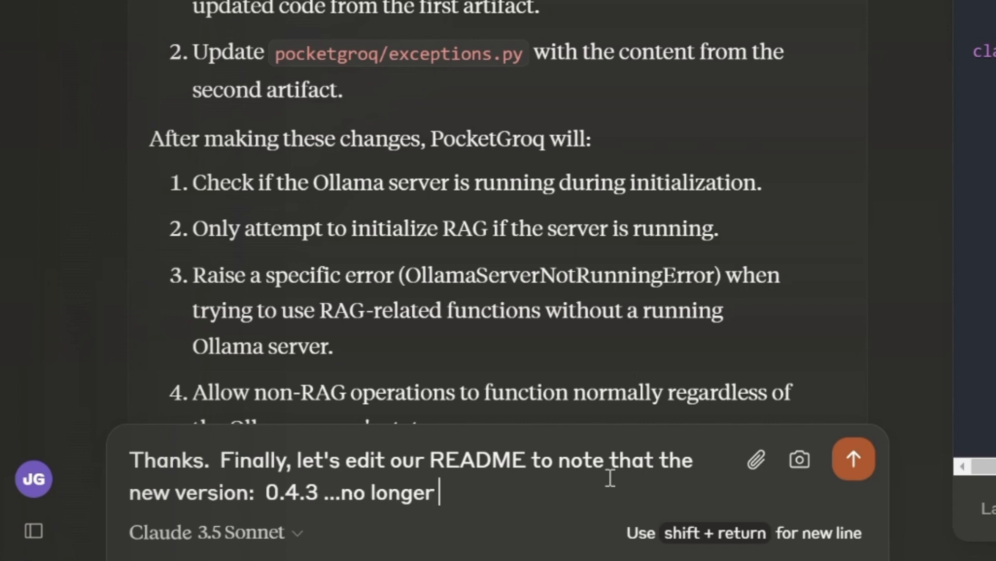
{"action": "type", "text": "requires Ollama to be running all the timee.  The user should be aware that Ollama will nee"}
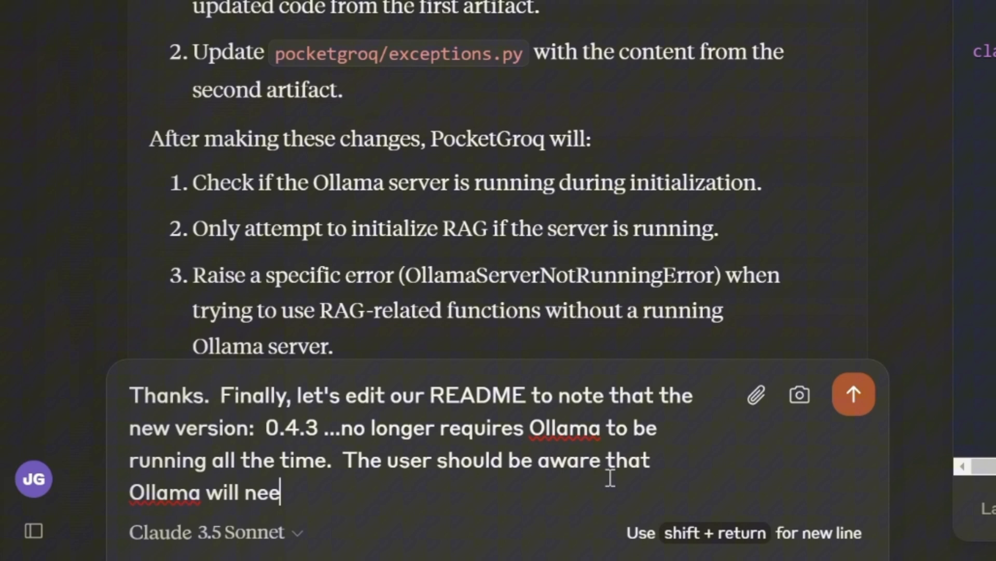
{"action": "type", "text": "d to be run to take advantage of various peersisten"}
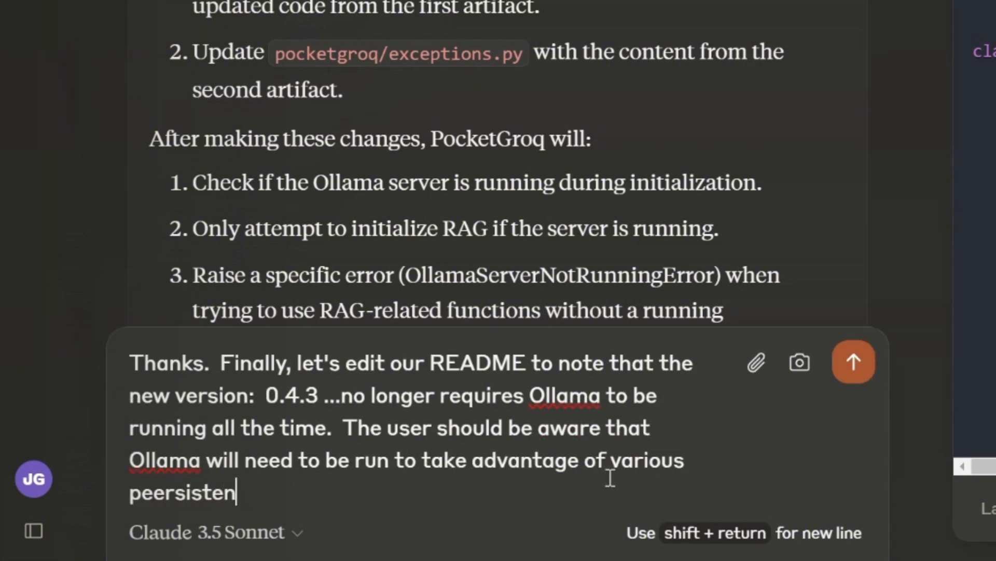
{"action": "left_click", "coordinate": [853, 362]}
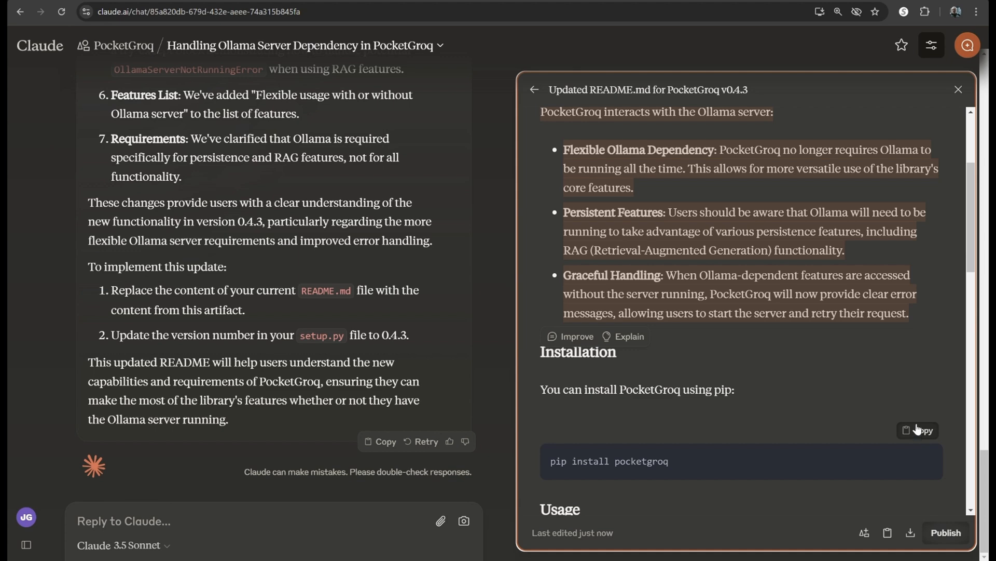
{"action": "scroll", "scroll_direction": "down", "scroll_amount": 3}
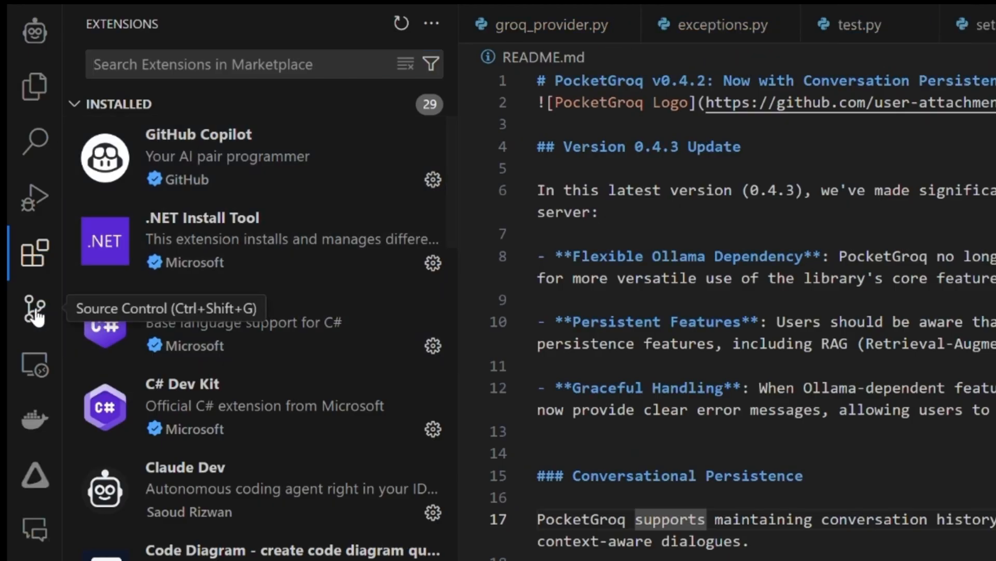
Commit all staged 0.4.3 changes with the message and sync them to origin main.
{"action": "left_click", "coordinate": [34, 311]}
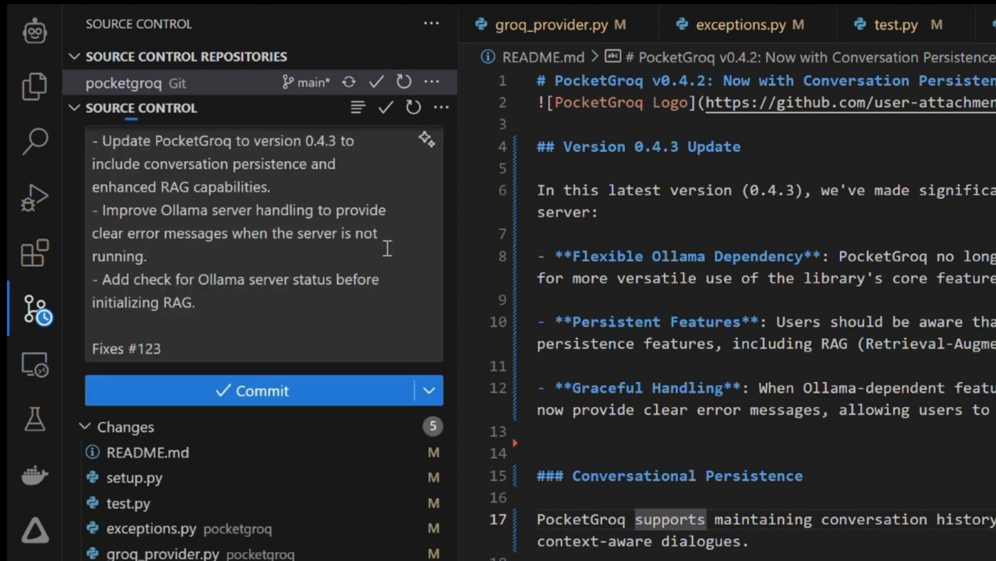
{"action": "left_click", "coordinate": [252, 390]}
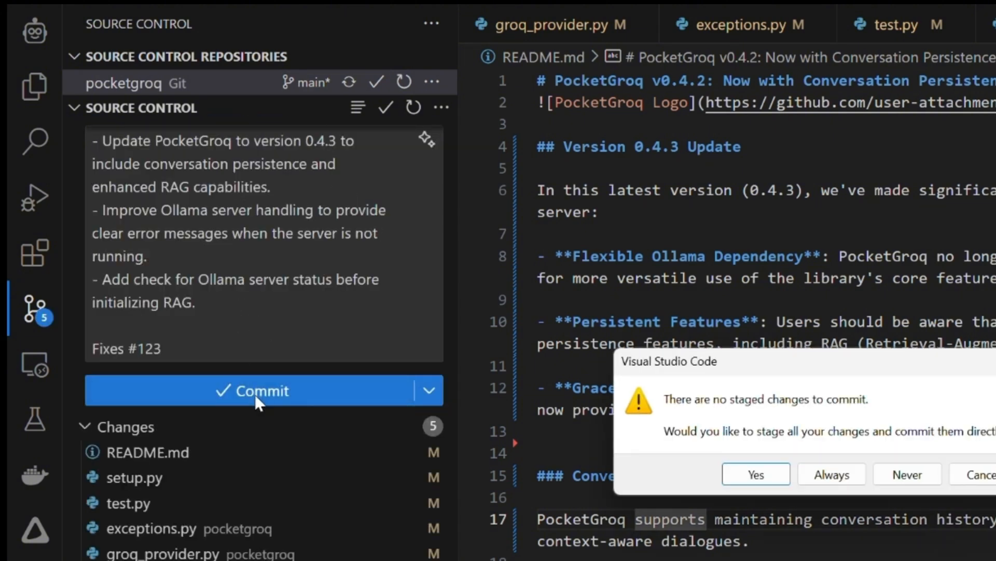
{"action": "left_click", "coordinate": [756, 474]}
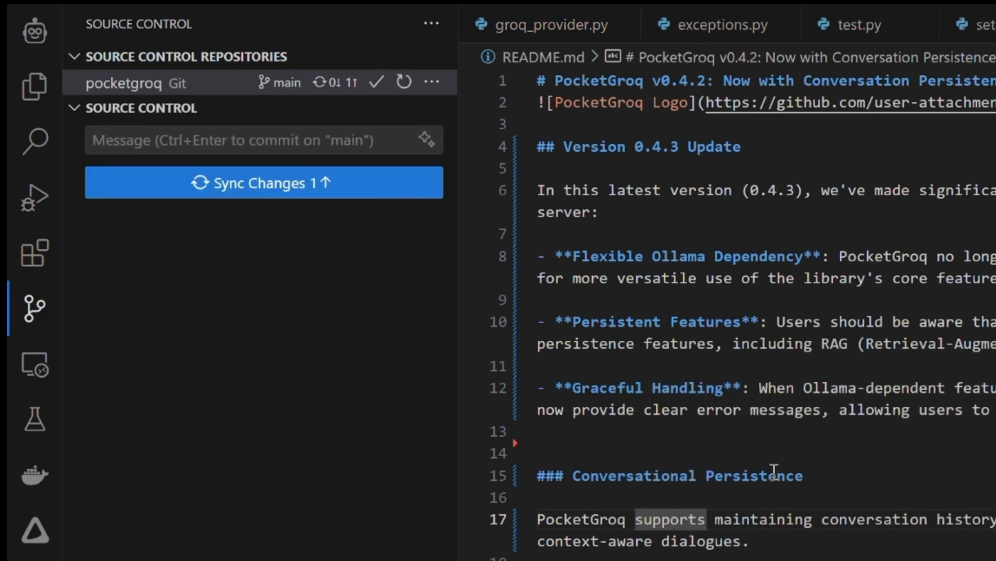
{"action": "left_click", "coordinate": [263, 182]}
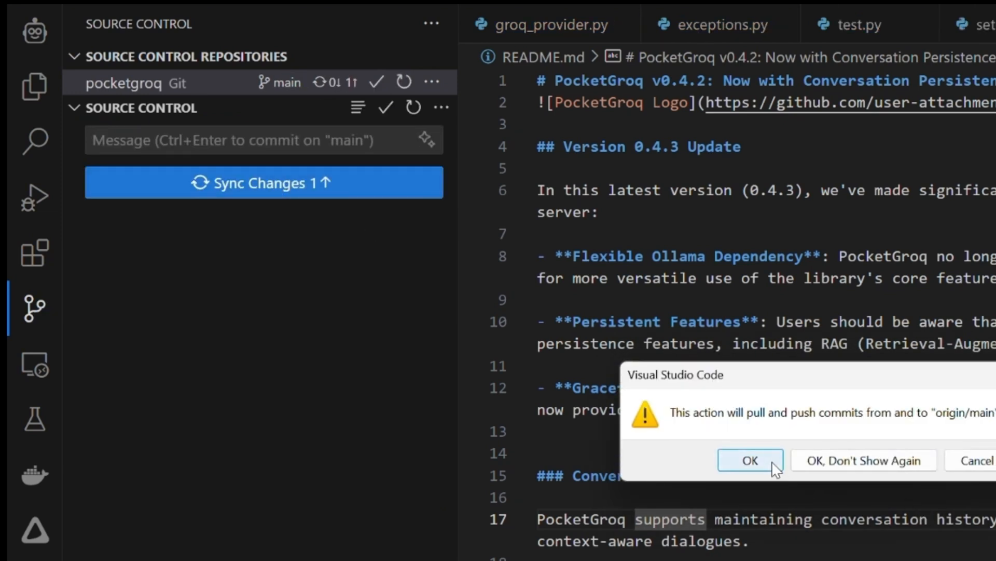
{"action": "left_click", "coordinate": [749, 460]}
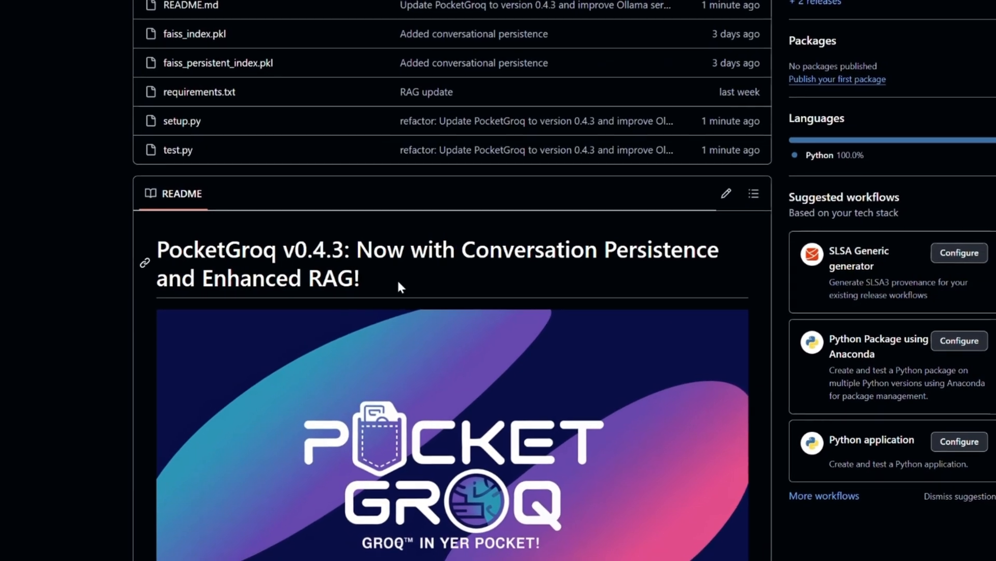
Scroll through the pocketgroq repository's file list and v0.4.3 README on GitHub.
{"action": "scroll", "scroll_direction": "down", "scroll_amount": 3}
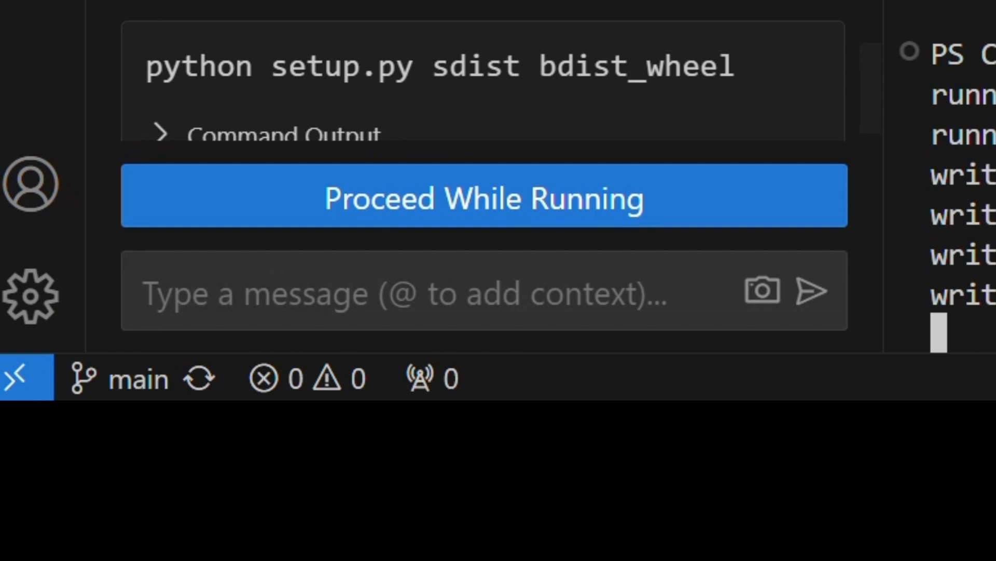
Let Claude Dev finish the sdist/wheel build, then approve the twine upload of PocketGroq 0.4.3 to PyPI.
{"action": "left_click", "coordinate": [483, 195]}
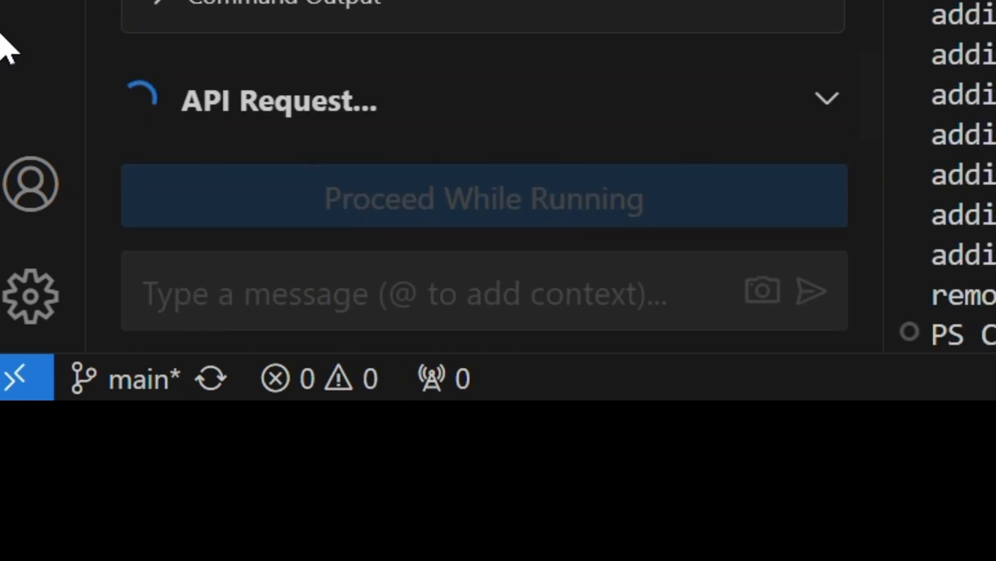
{"action": "mouse_move", "coordinate": [178, 77]}
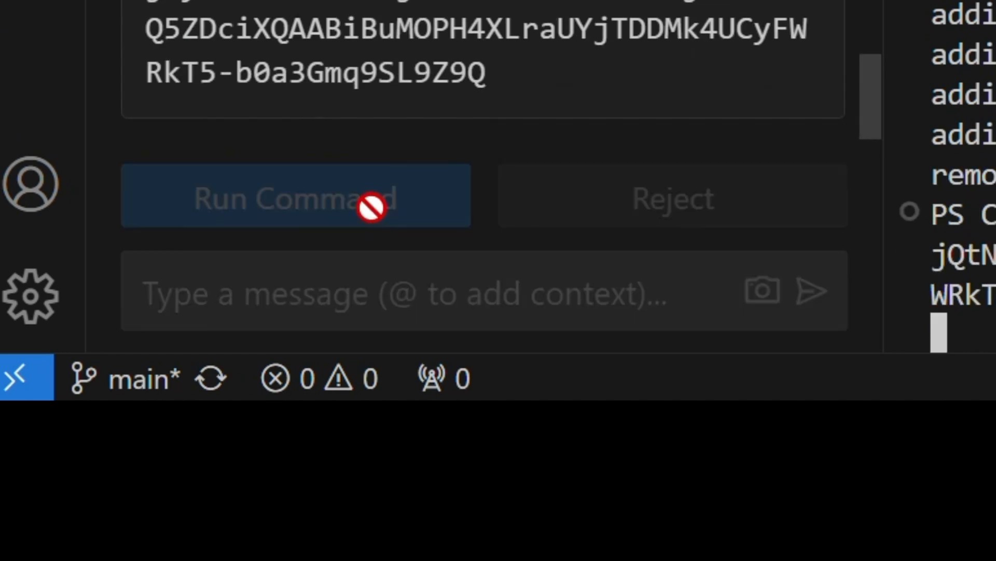
{"action": "left_click", "coordinate": [294, 195]}
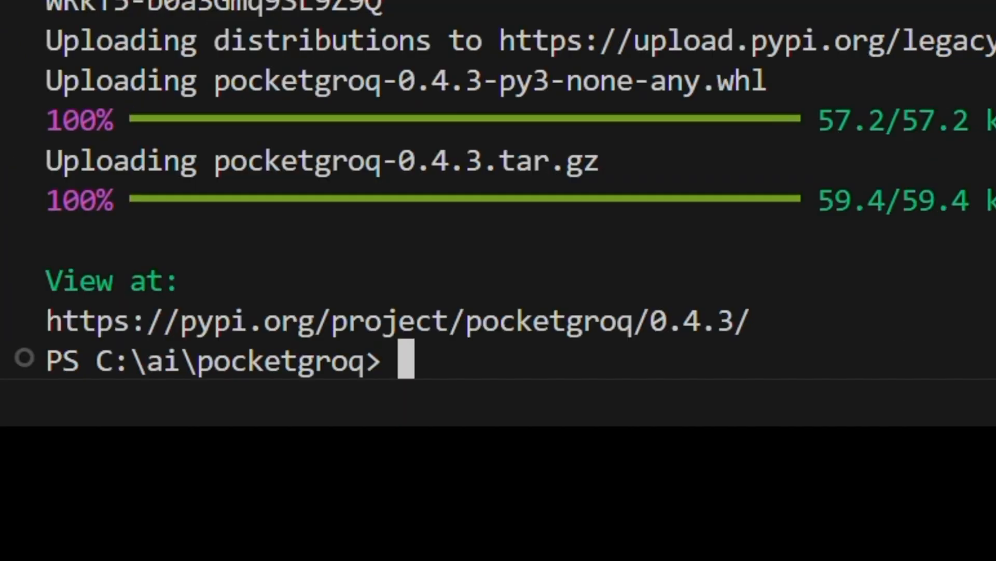